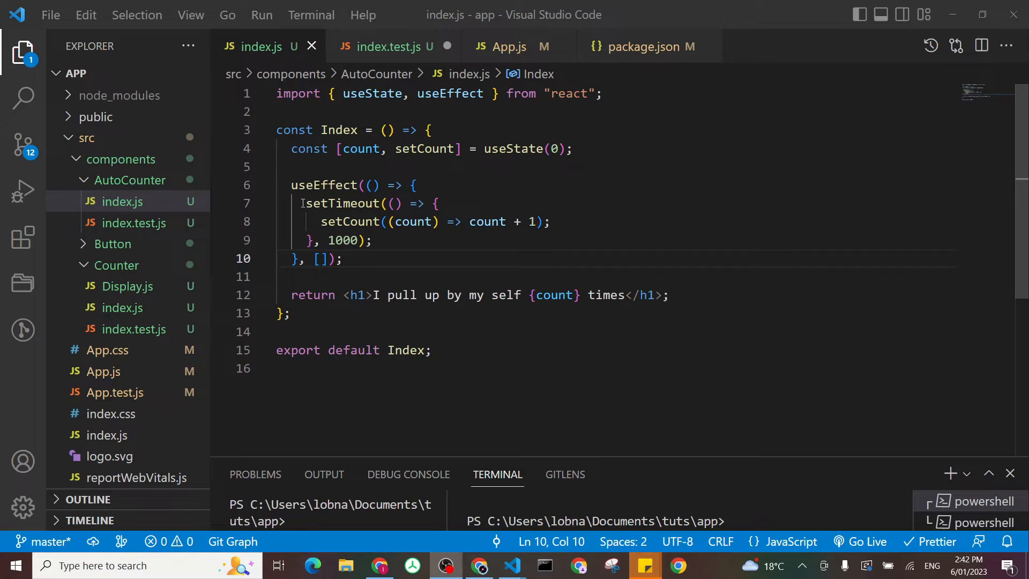
pyautogui.moveTo(411, 221)
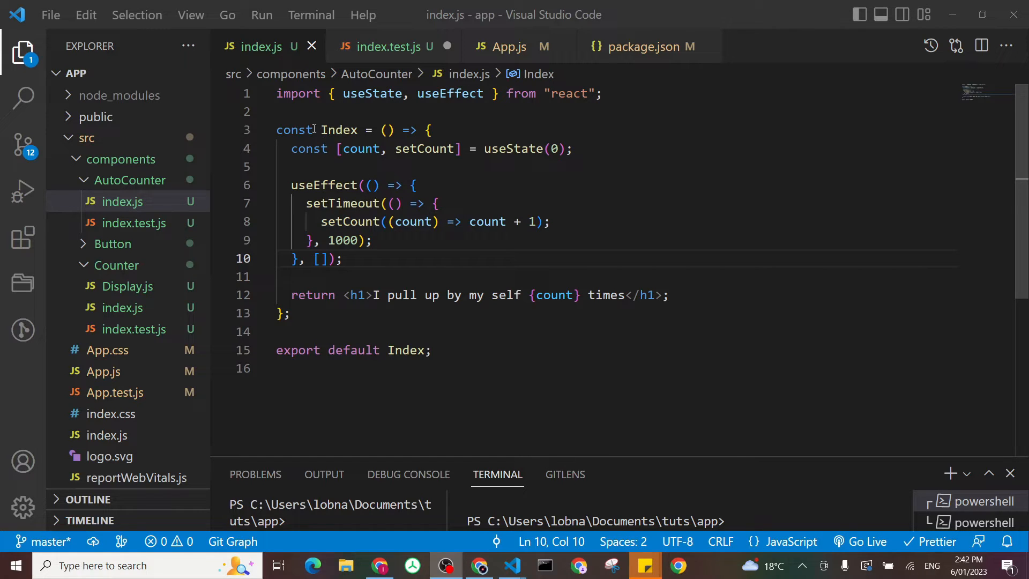
pyautogui.moveTo(360, 148)
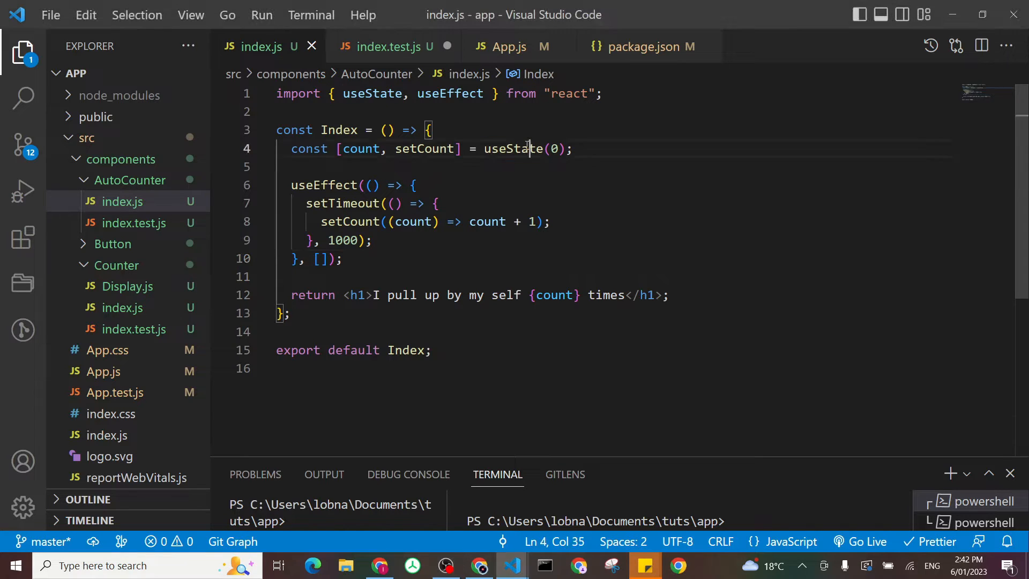
# Begin a const declaration inside the empty it() callback of index.test.js.
pyautogui.doubleClick(323, 185)
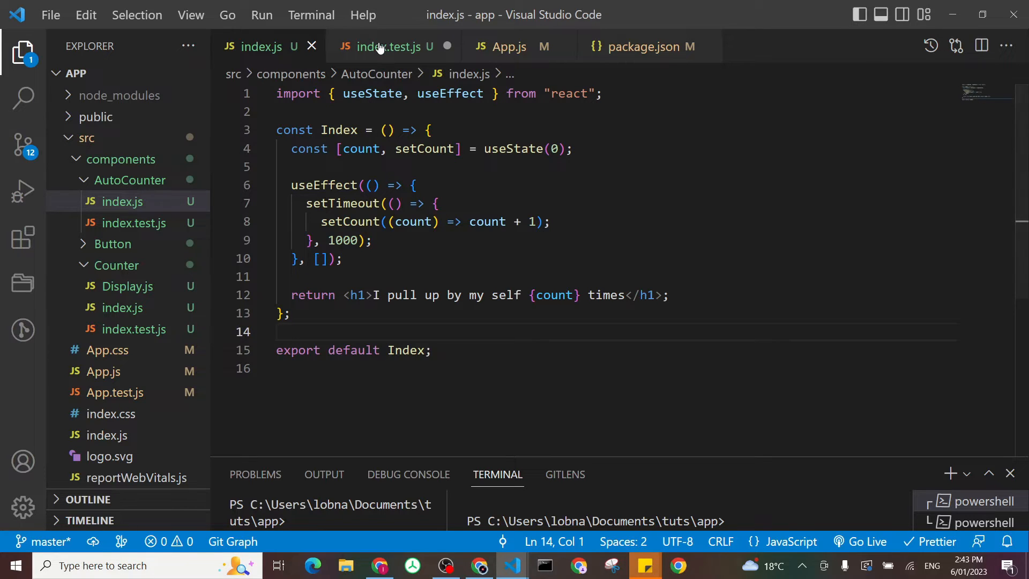
pyautogui.click(388, 46)
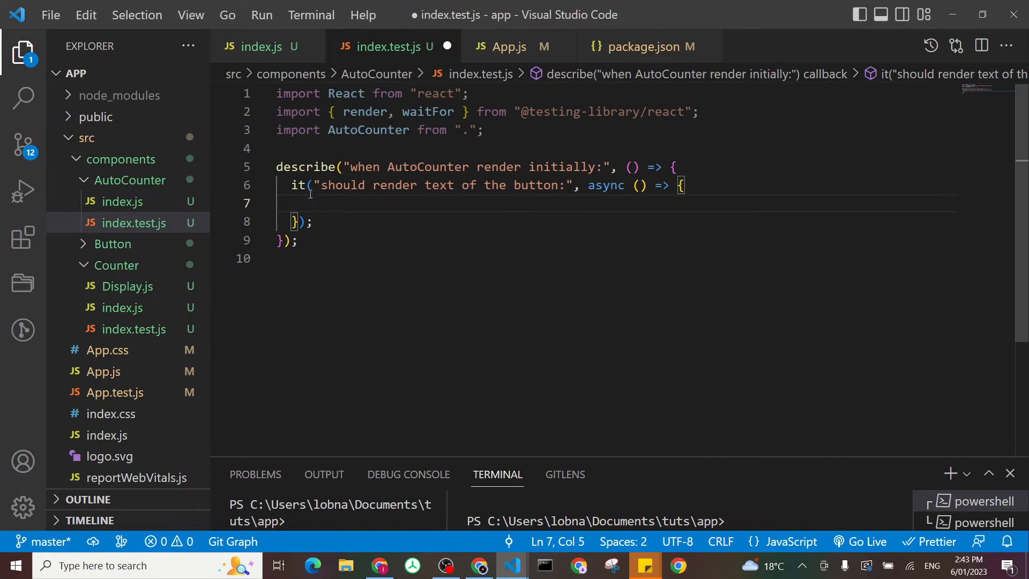
pyautogui.moveTo(150, 117)
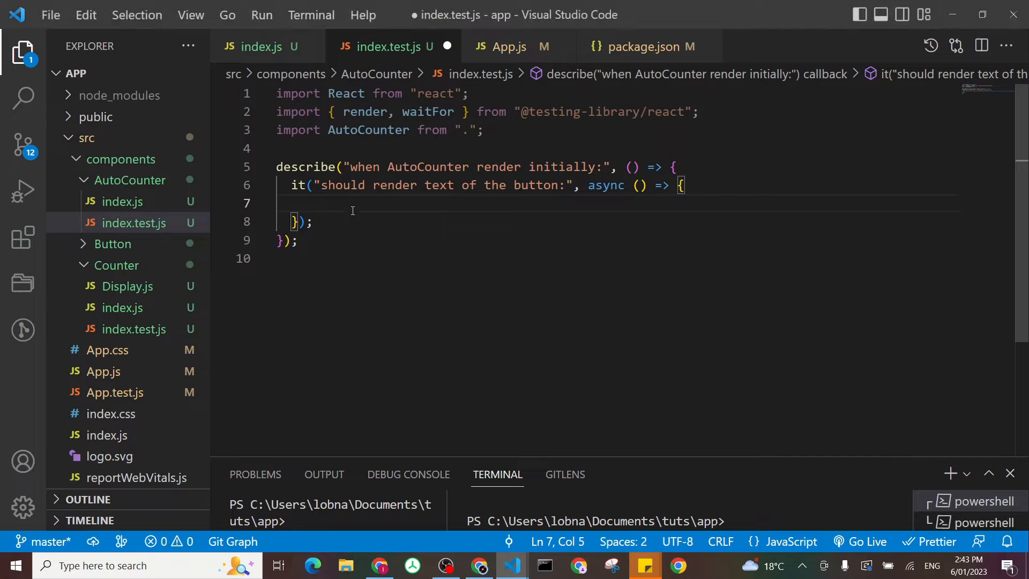
pyautogui.write('const')
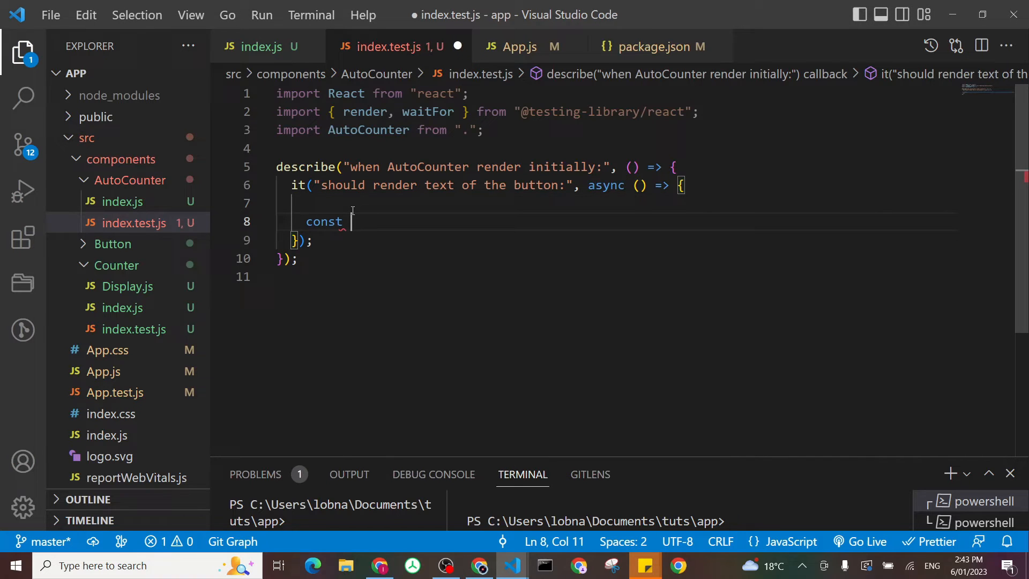
# Select the heading text 'I pull up by my self {count} times' in the AutoCounter component.
pyautogui.click(258, 46)
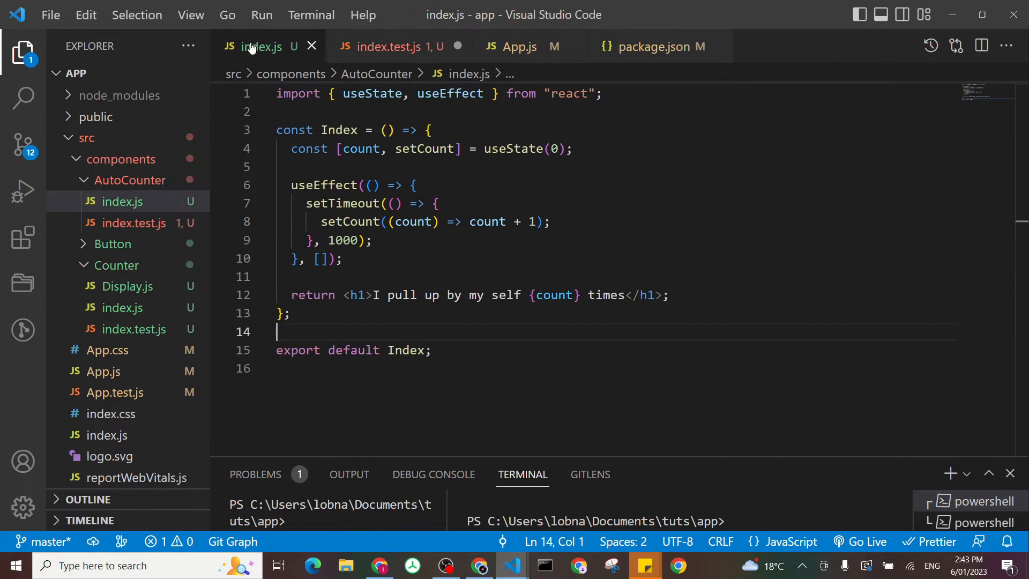
pyautogui.moveTo(373, 294); pyautogui.dragTo(528, 295)
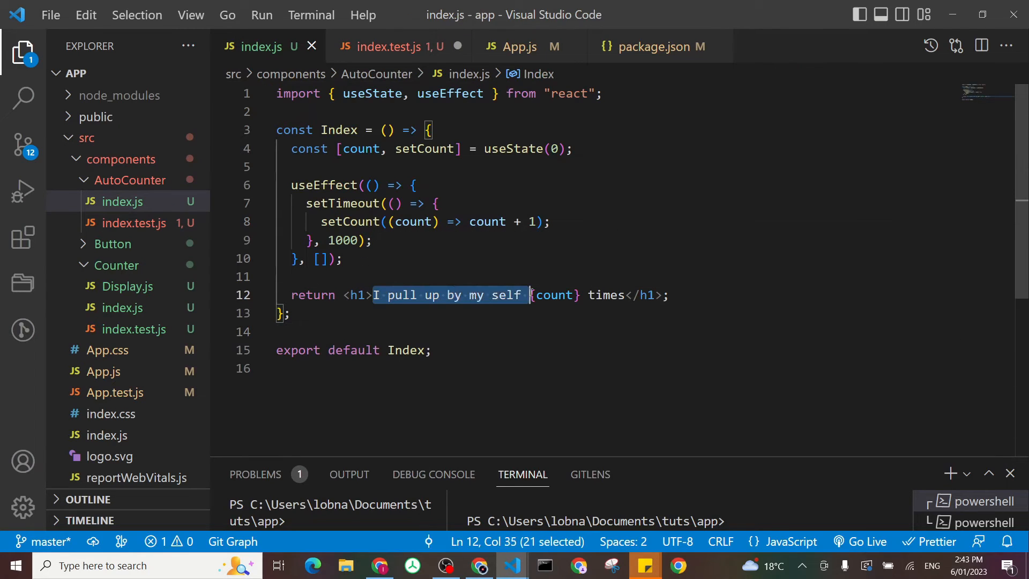
pyautogui.moveTo(529, 294); pyautogui.dragTo(627, 295)
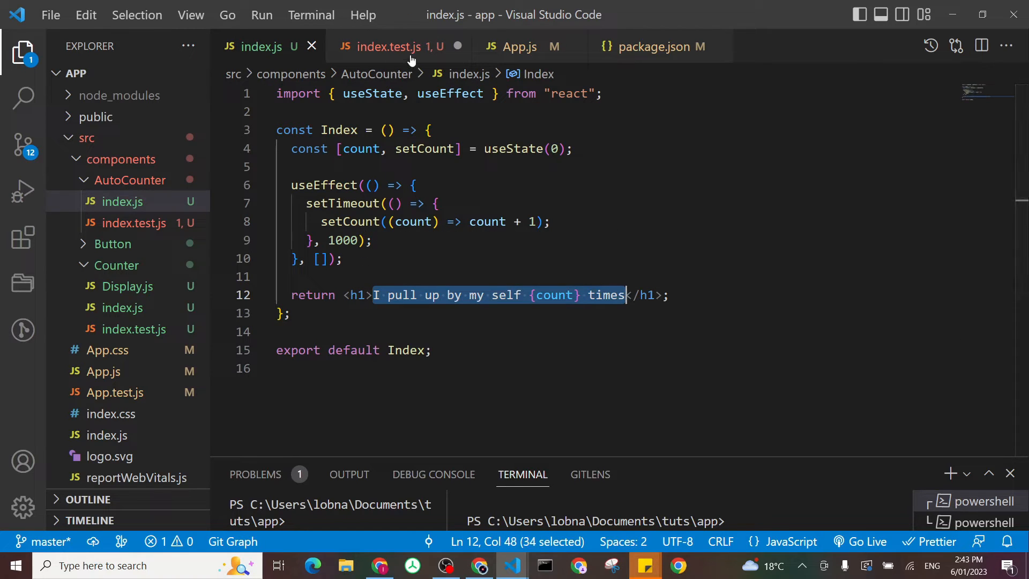
pyautogui.moveTo(393, 46)
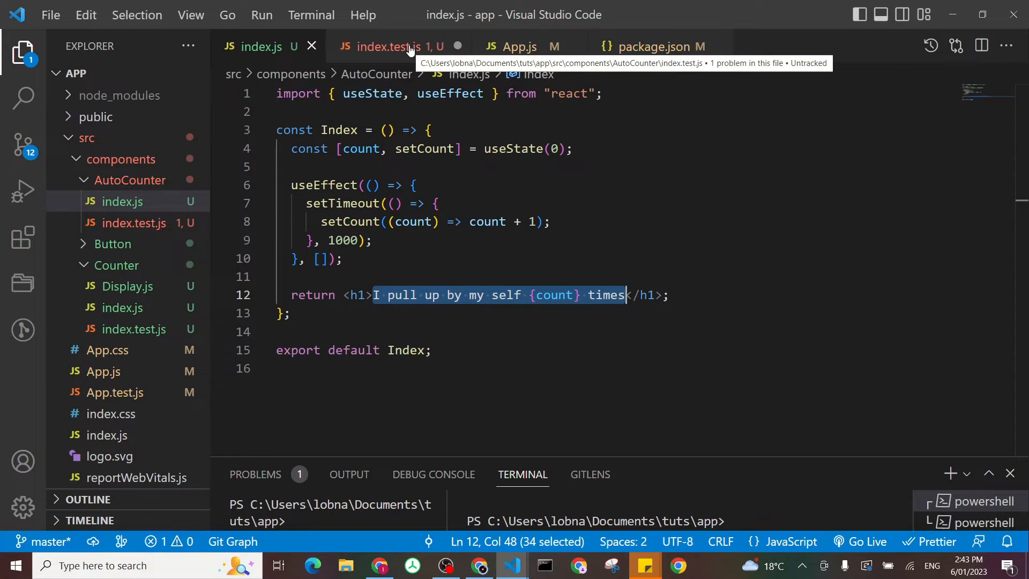
# Write const {getByText} = render(<AutoCounter/>) in the test.
pyautogui.click(394, 46)
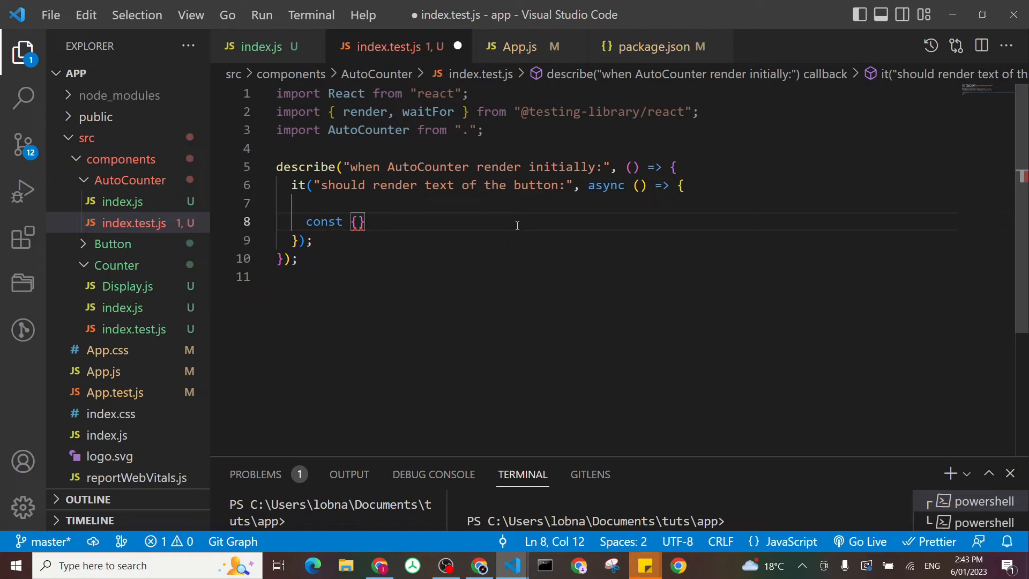
pyautogui.write('getBy')
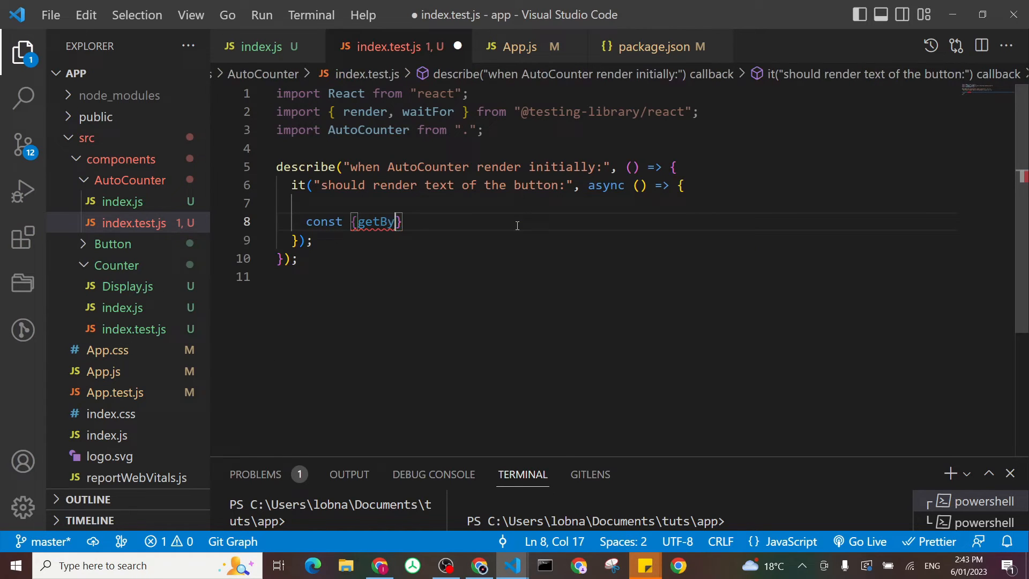
pyautogui.write('tex')
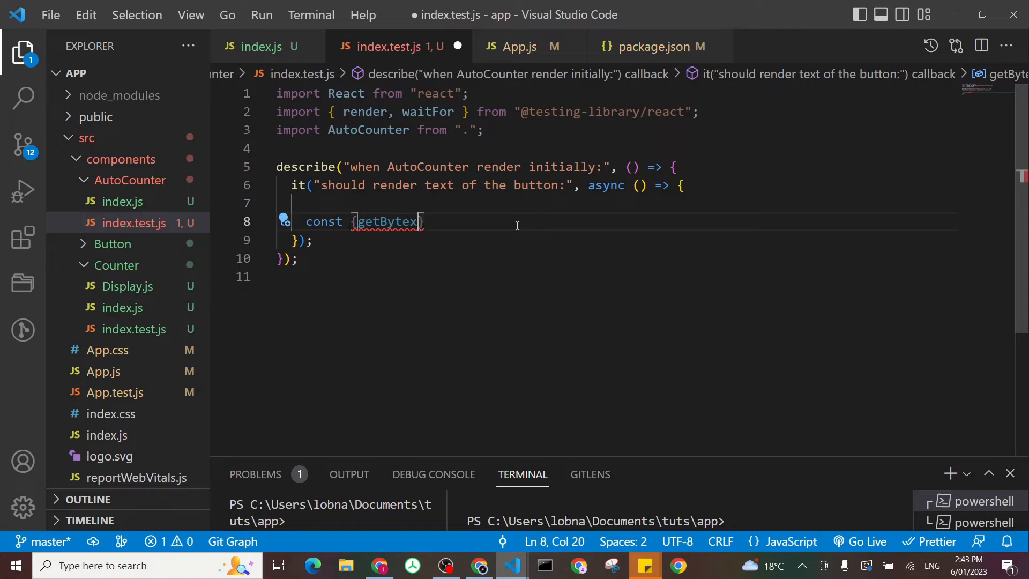
pyautogui.press('Backspace')
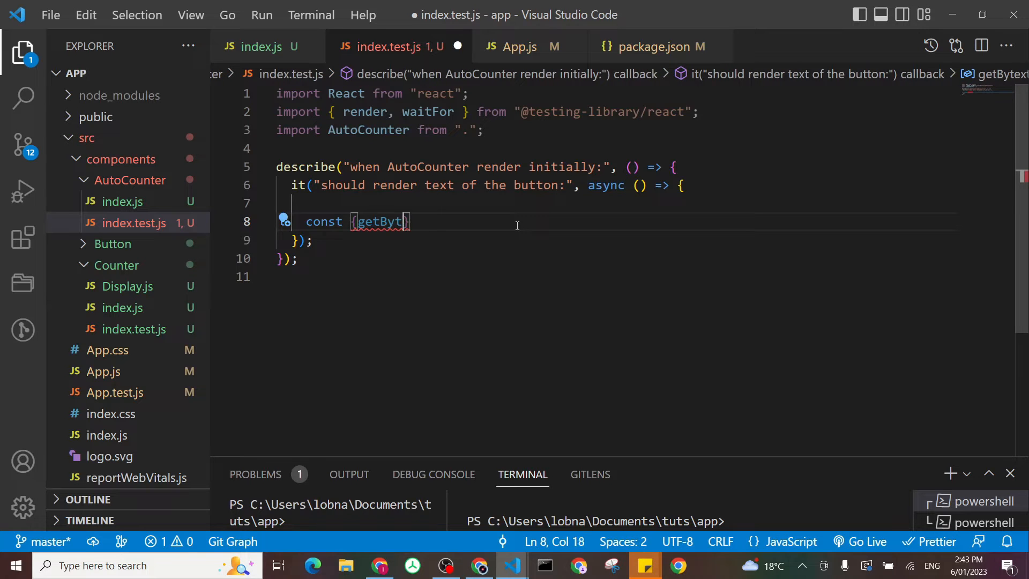
pyautogui.write('ext')
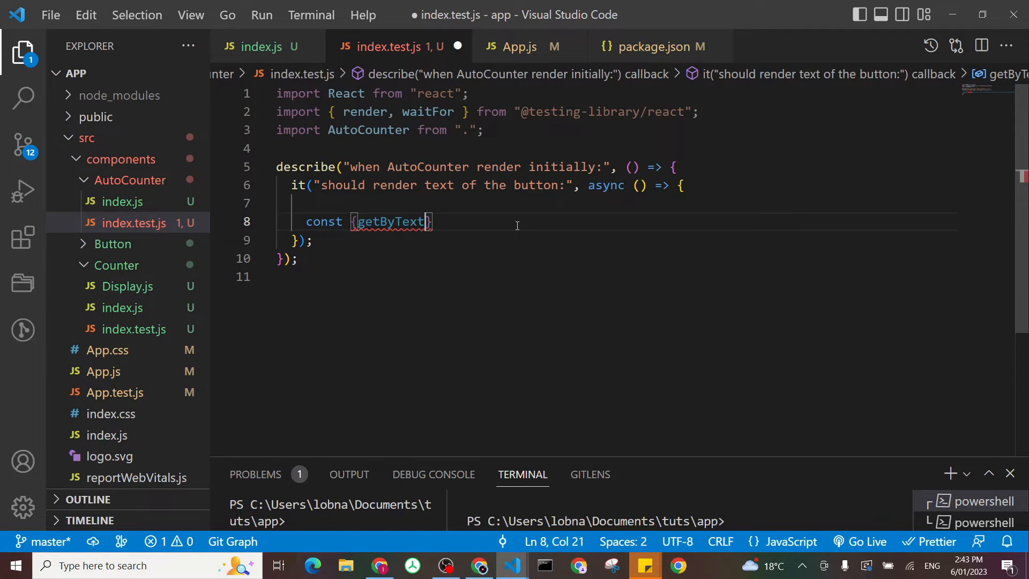
pyautogui.write('= render')
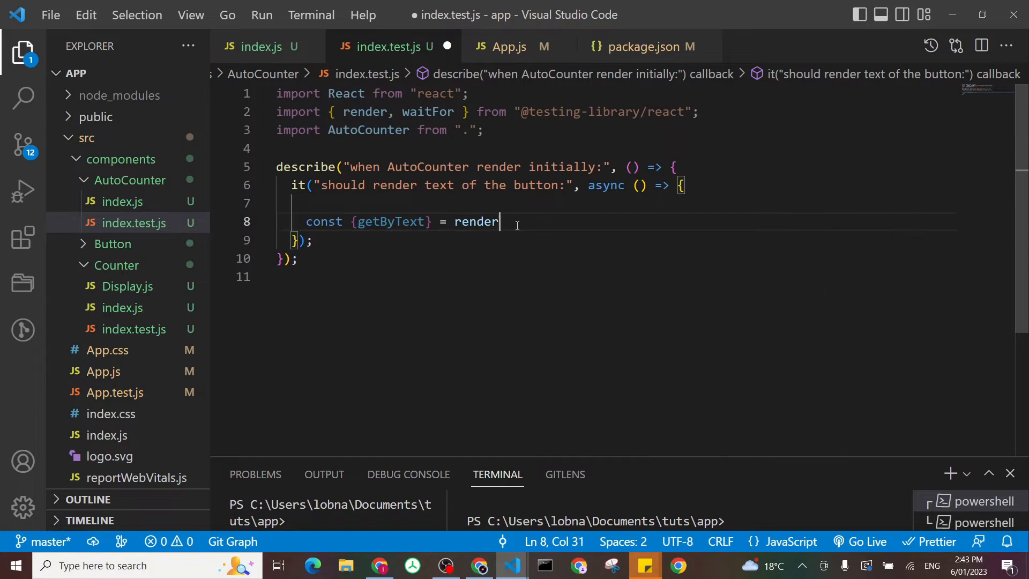
pyautogui.write('(<')
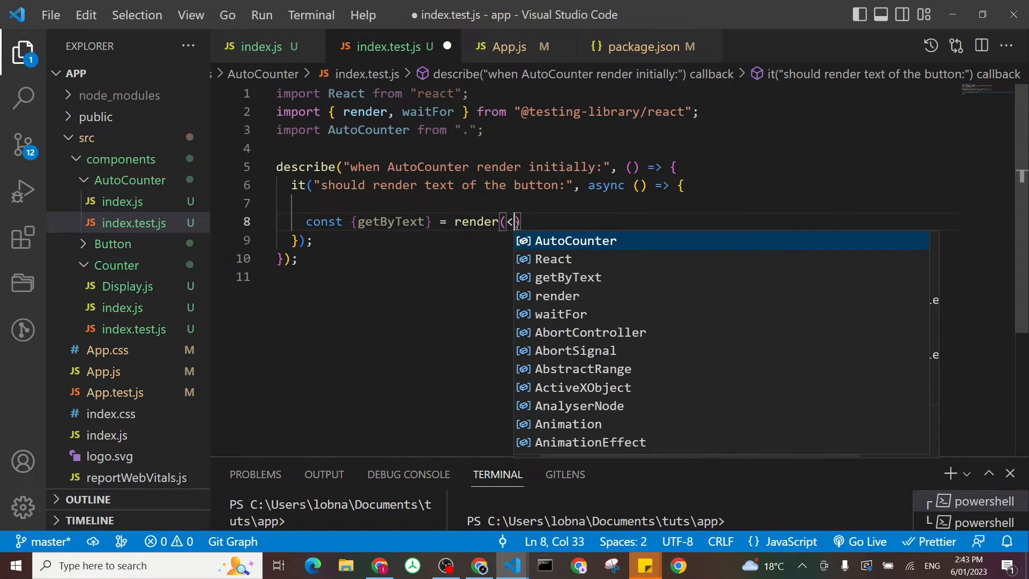
pyautogui.write('AutoCounter/>')
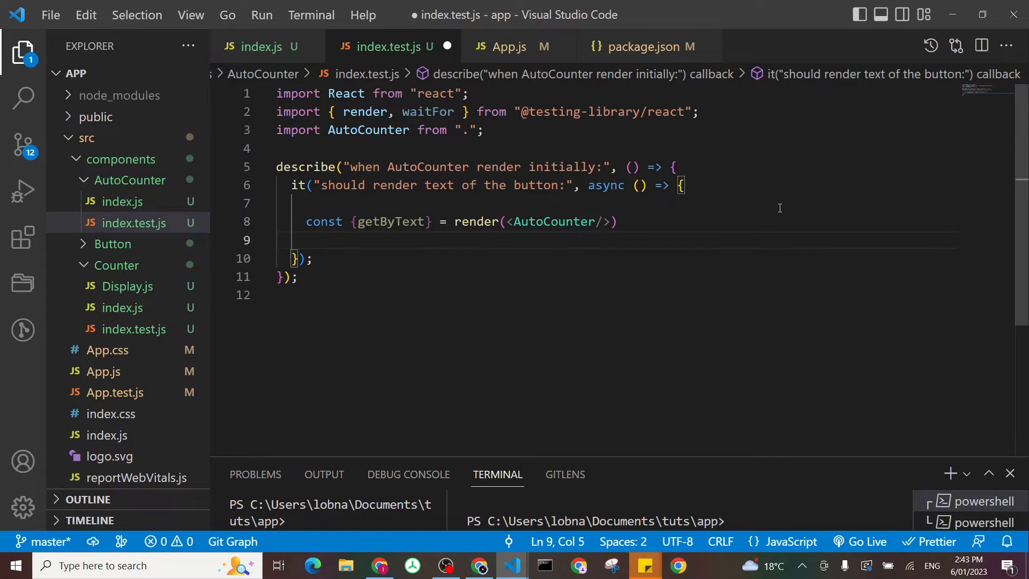
# Start const myText = getByText('') on the next line.
pyautogui.write('const')
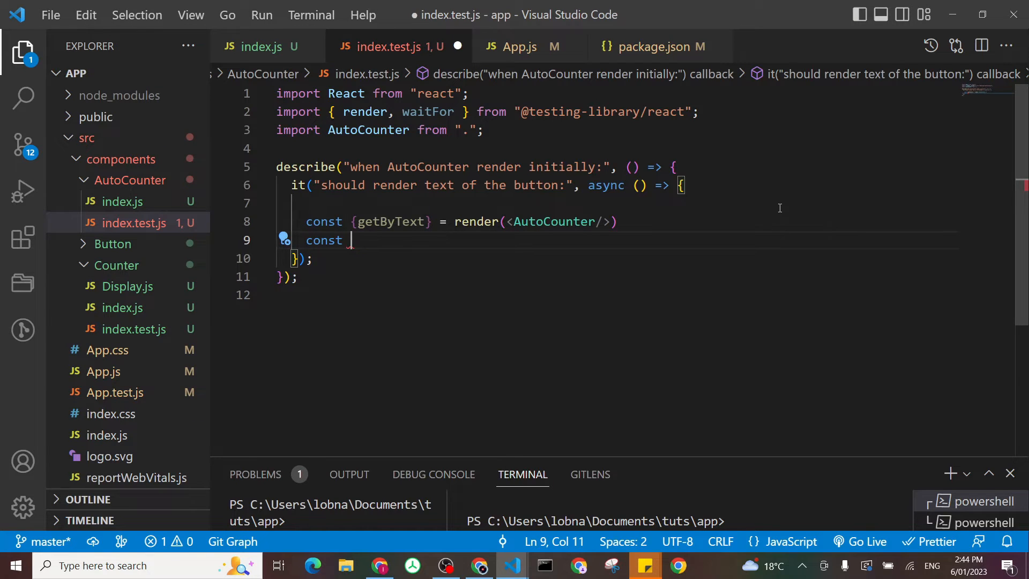
pyautogui.write('myText')
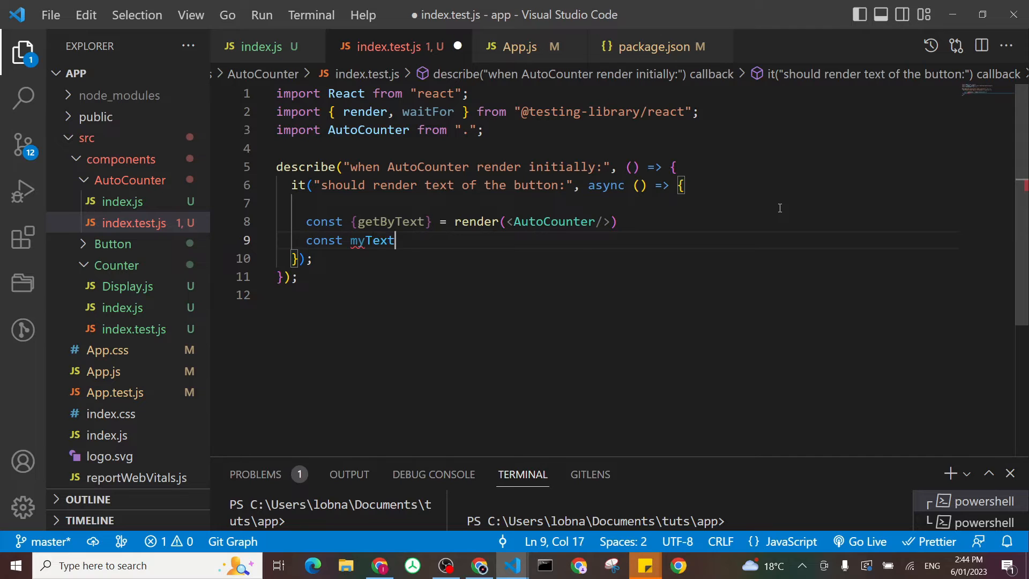
pyautogui.write('=')
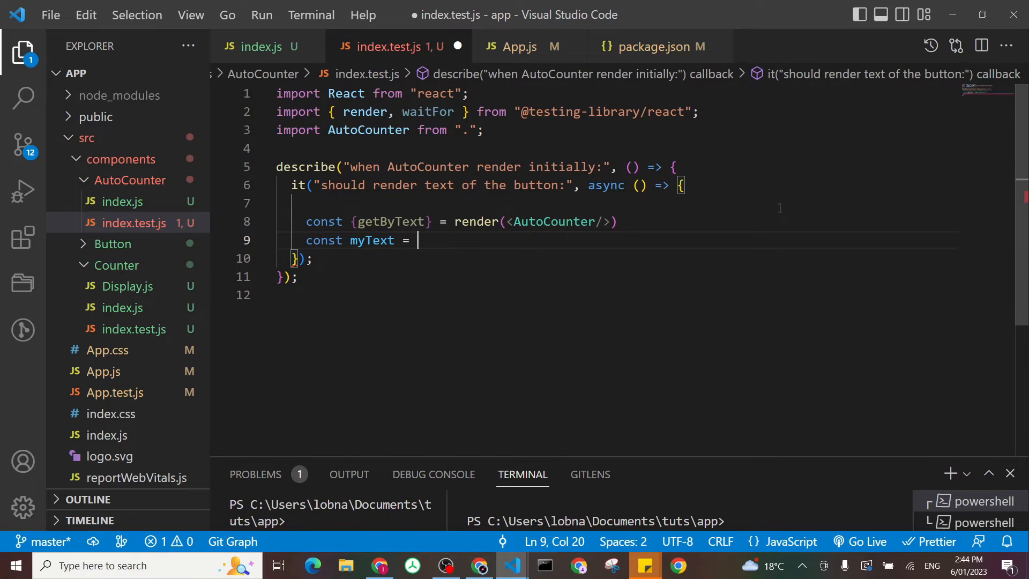
pyautogui.write('getByText')
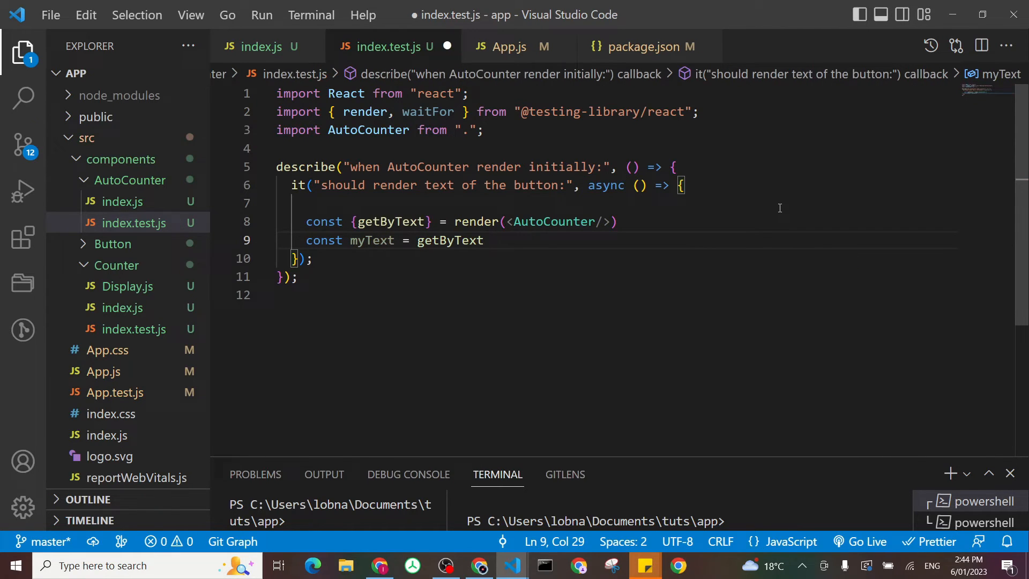
pyautogui.write('(')
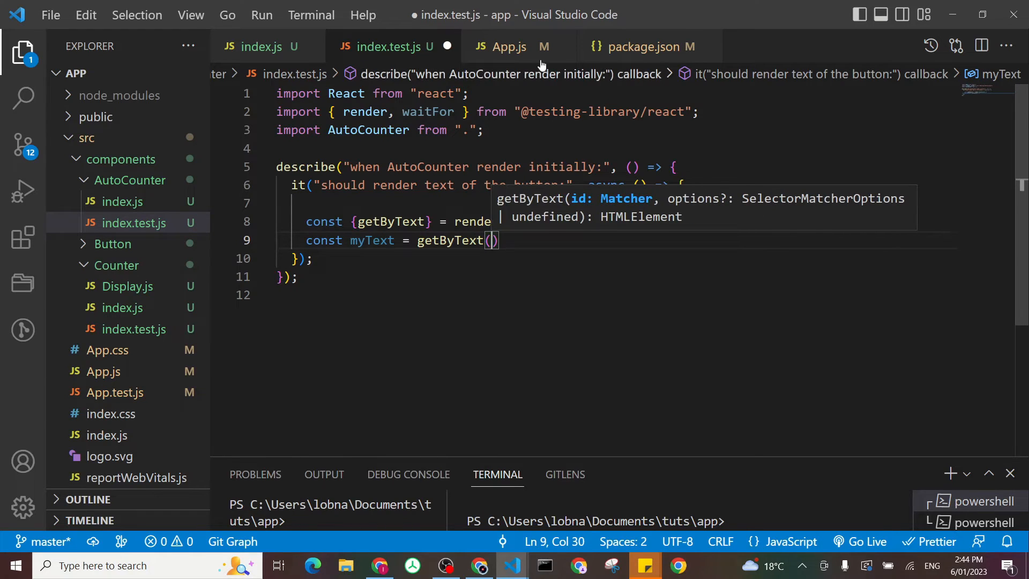
pyautogui.write("''")
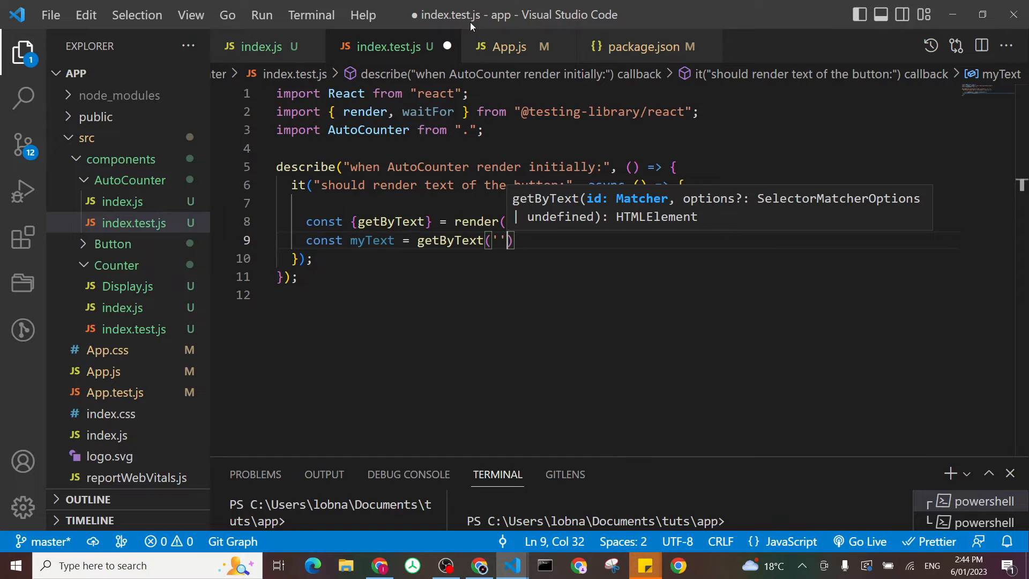
# Make the getByText string read 'I pull up by my self 1 times'.
pyautogui.click(256, 46)
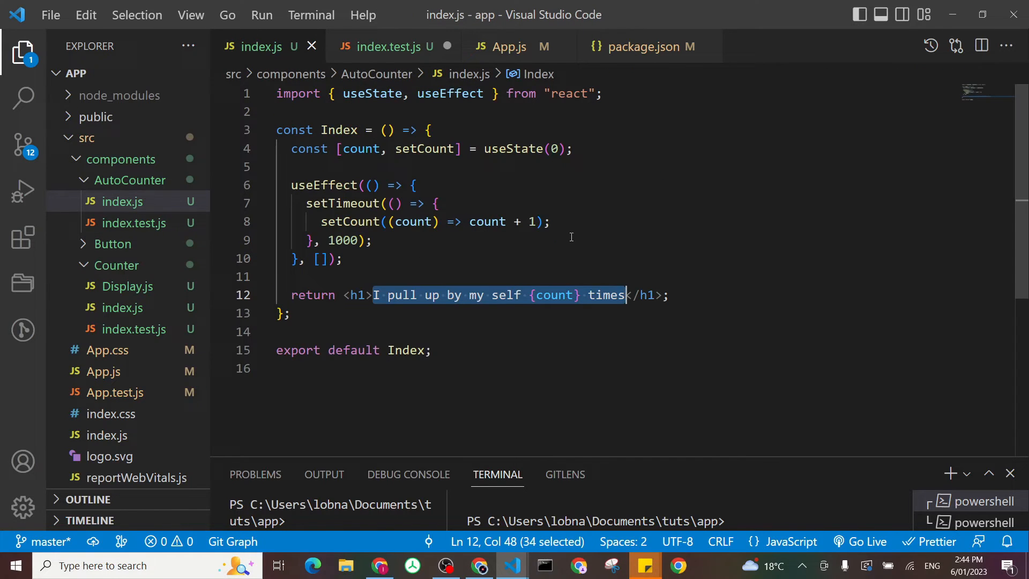
pyautogui.click(390, 46)
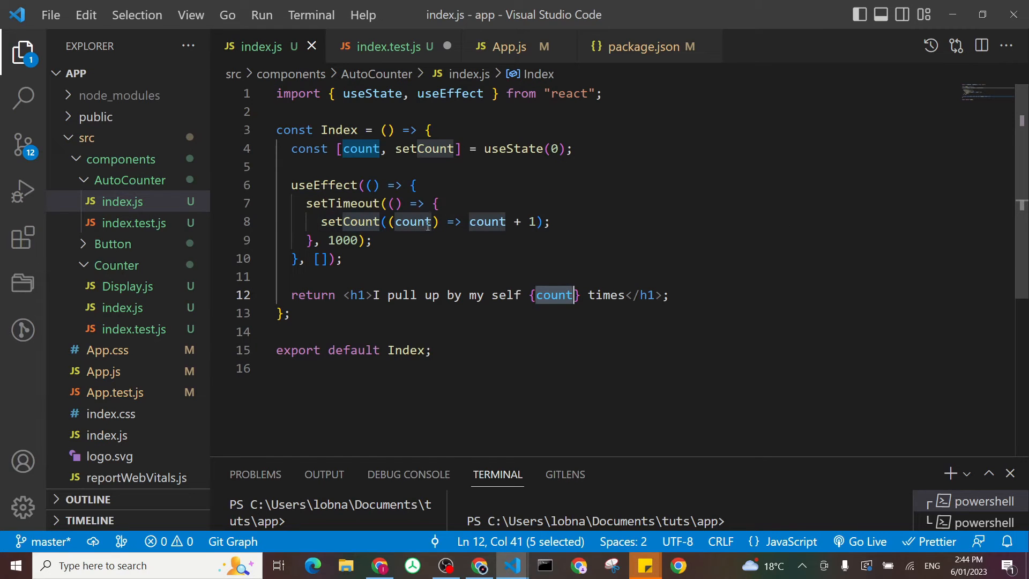
pyautogui.click(387, 46)
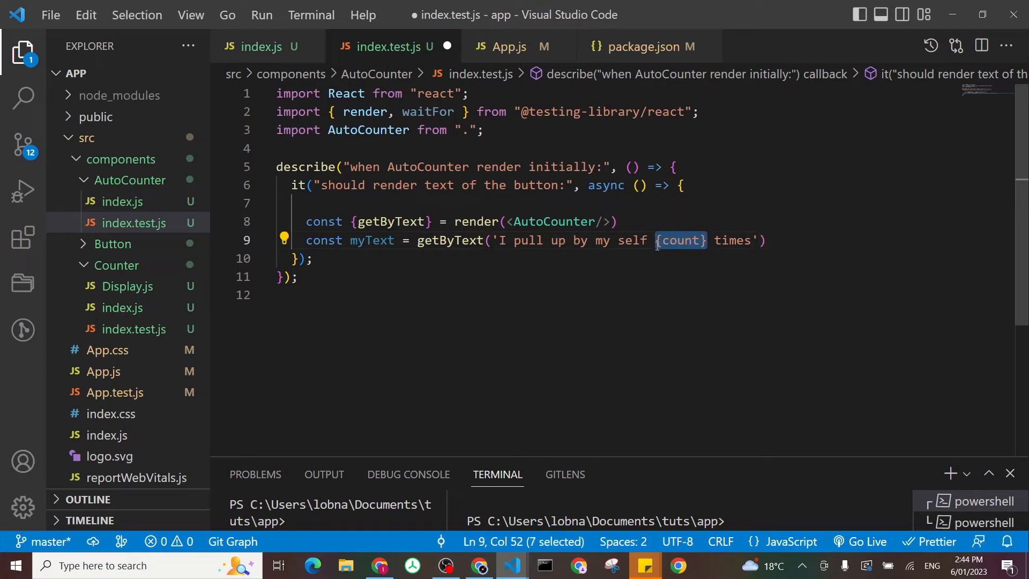
pyautogui.write('1')
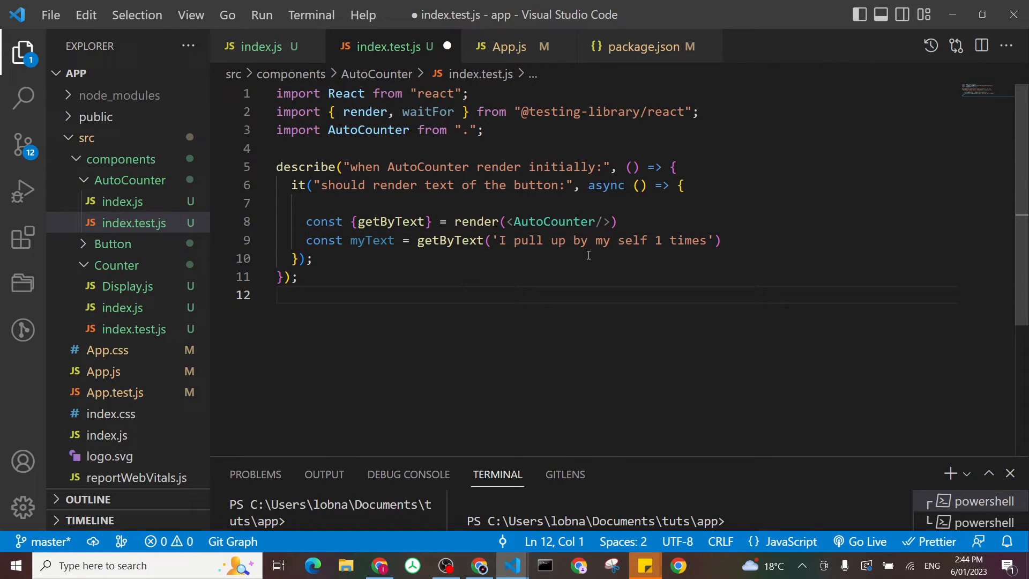
# Add expect(myText).toBeTruthy(); after the lookup.
pyautogui.write('e')
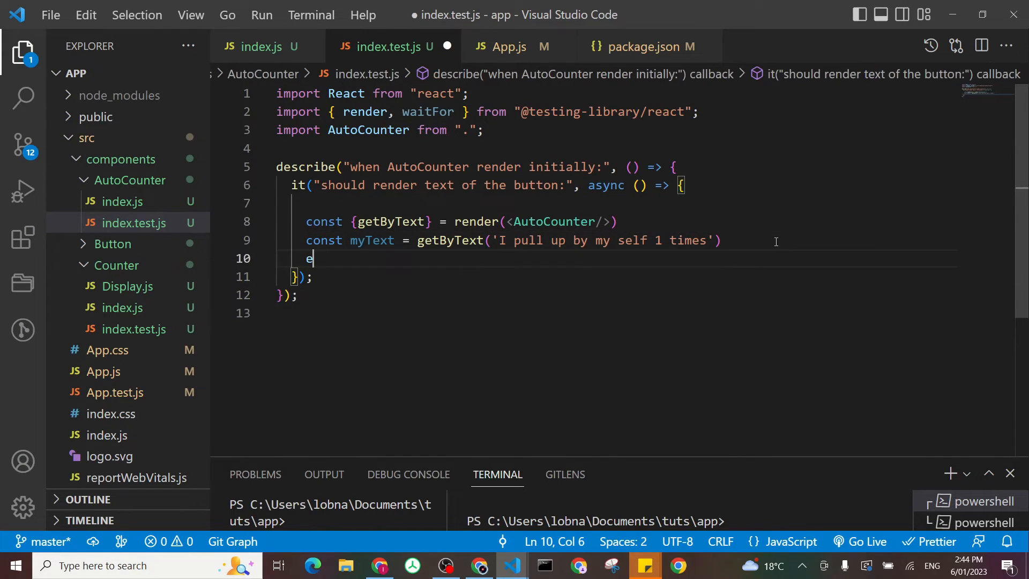
pyautogui.write('xpect')
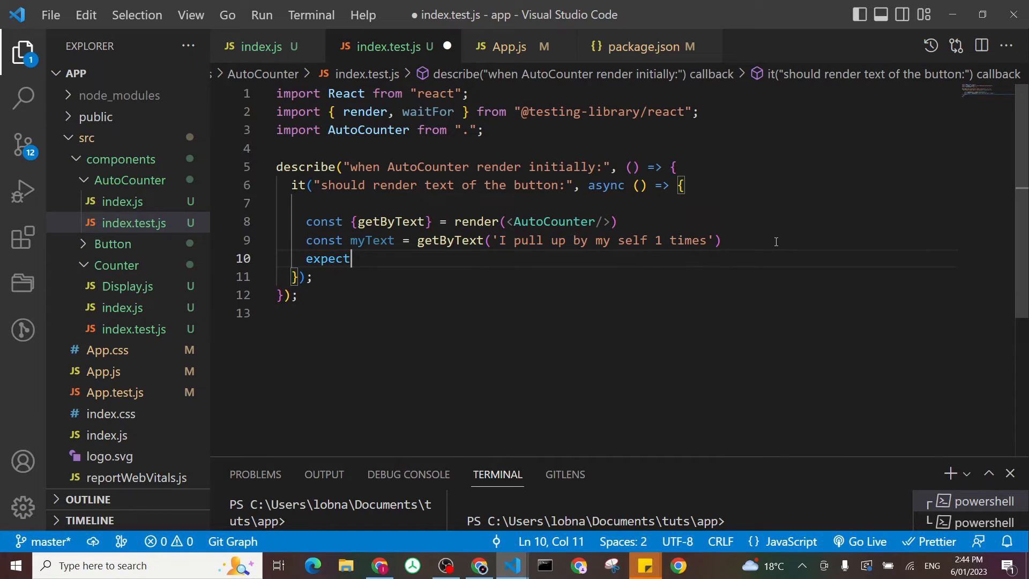
pyautogui.write('(')
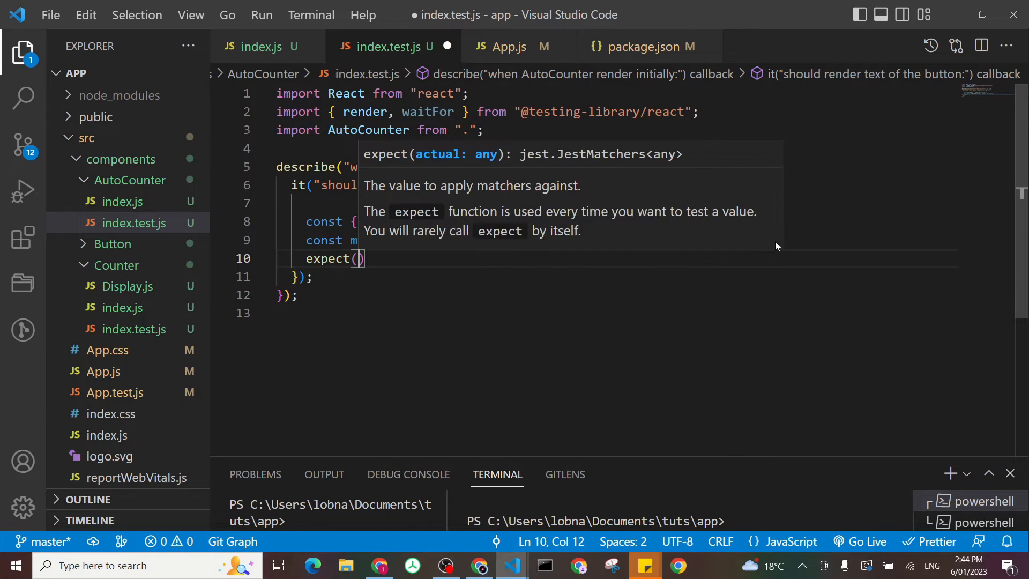
pyautogui.write('me')
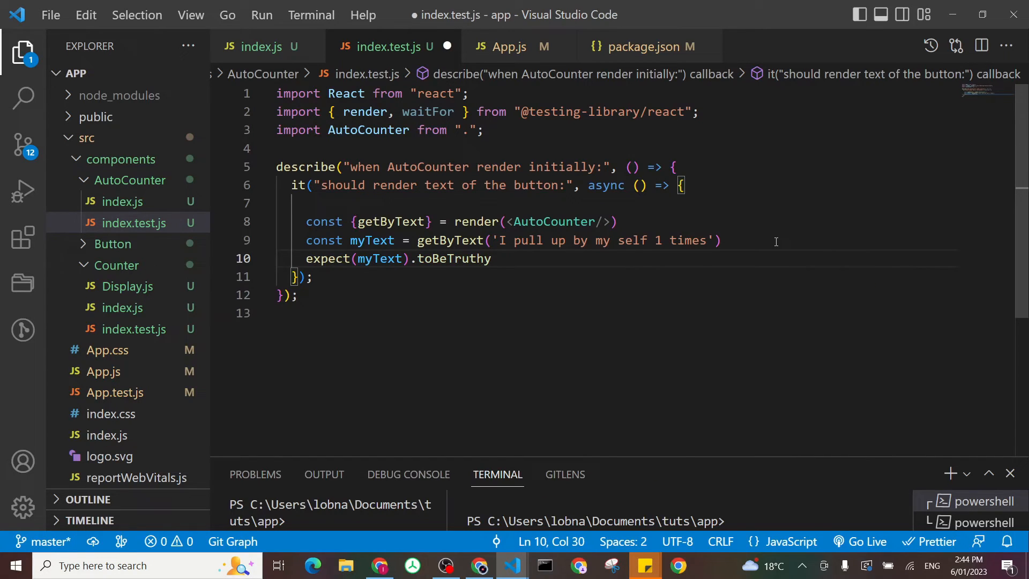
pyautogui.write('()')
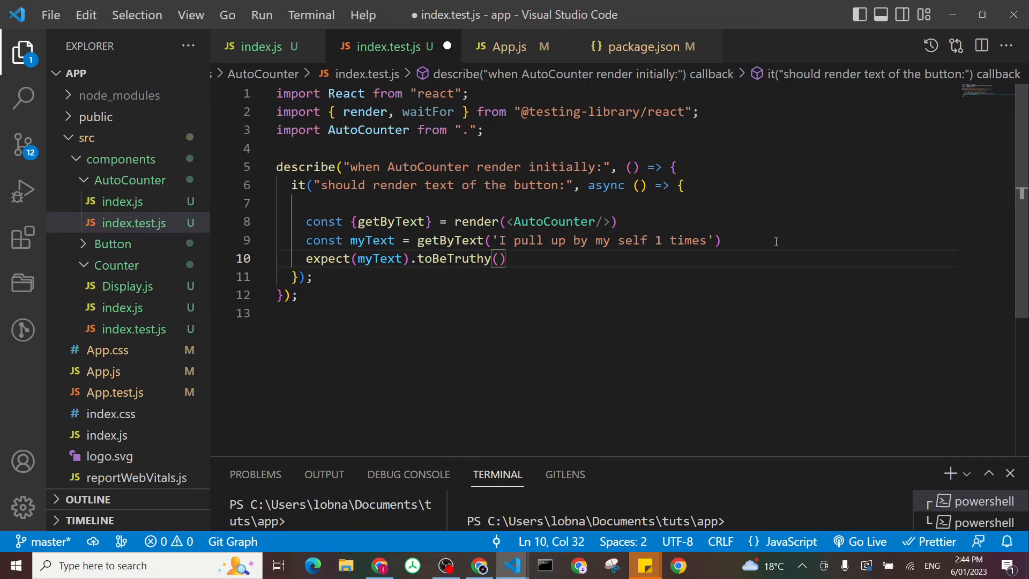
pyautogui.write(';')
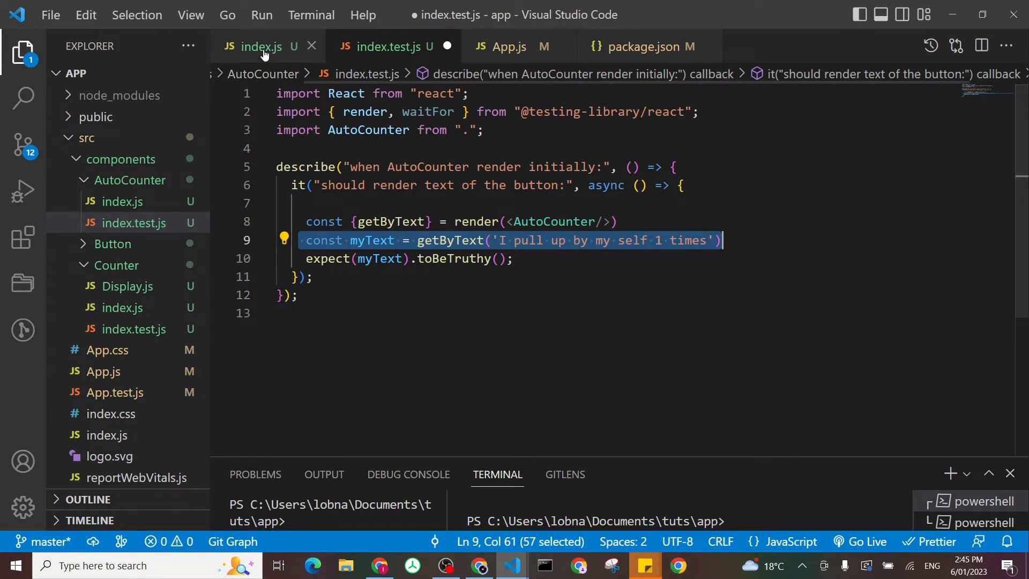
# Wrap the lookup and expectation in await waitFor(() => { }) and save the file.
pyautogui.click(256, 46)
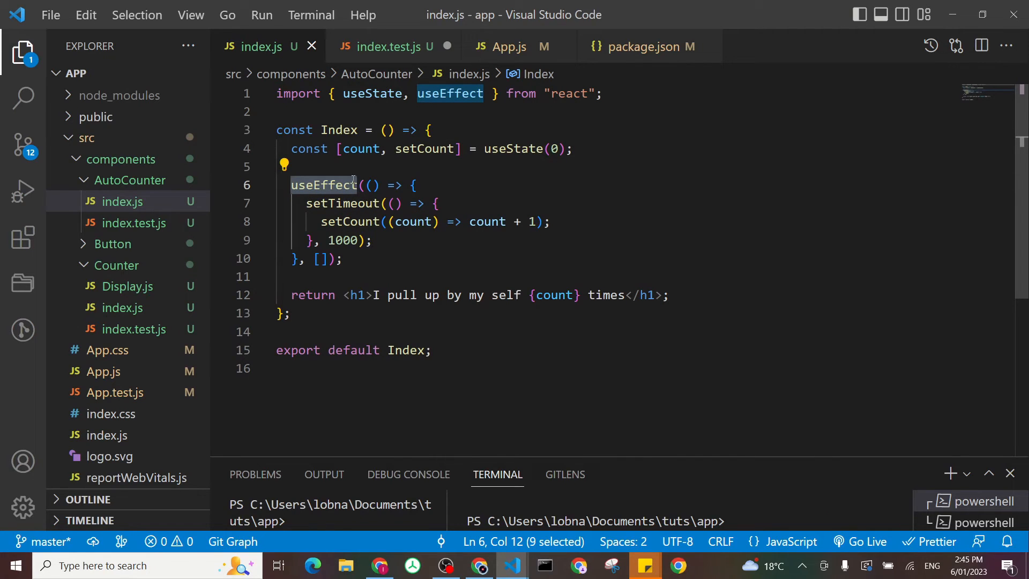
pyautogui.click(387, 46)
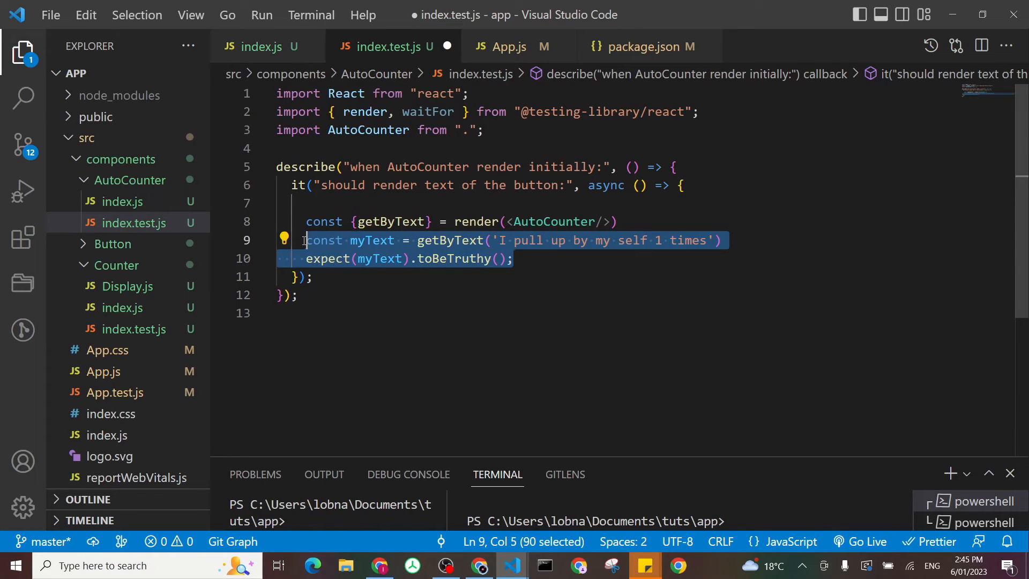
pyautogui.press('Delete')
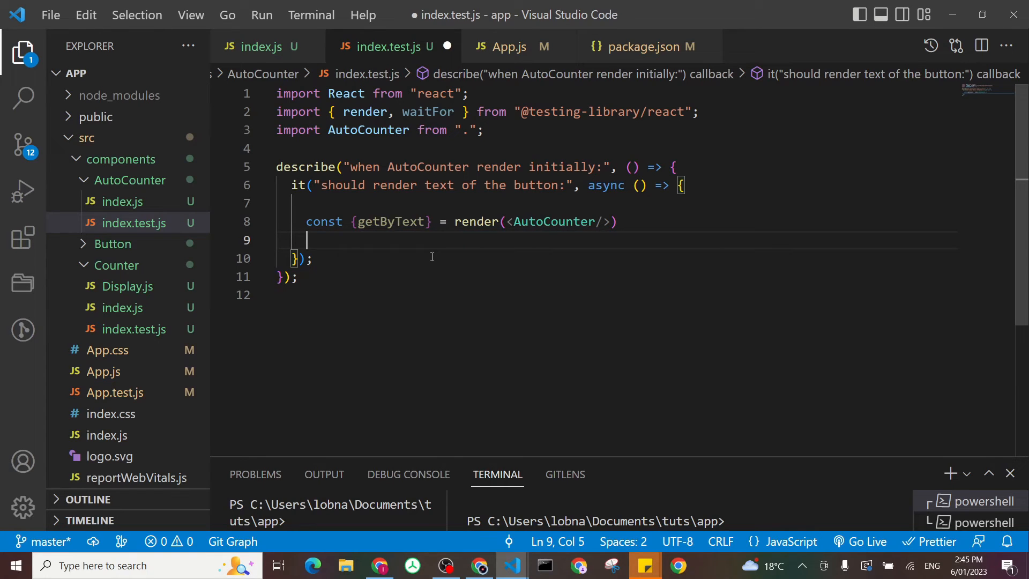
pyautogui.write('await')
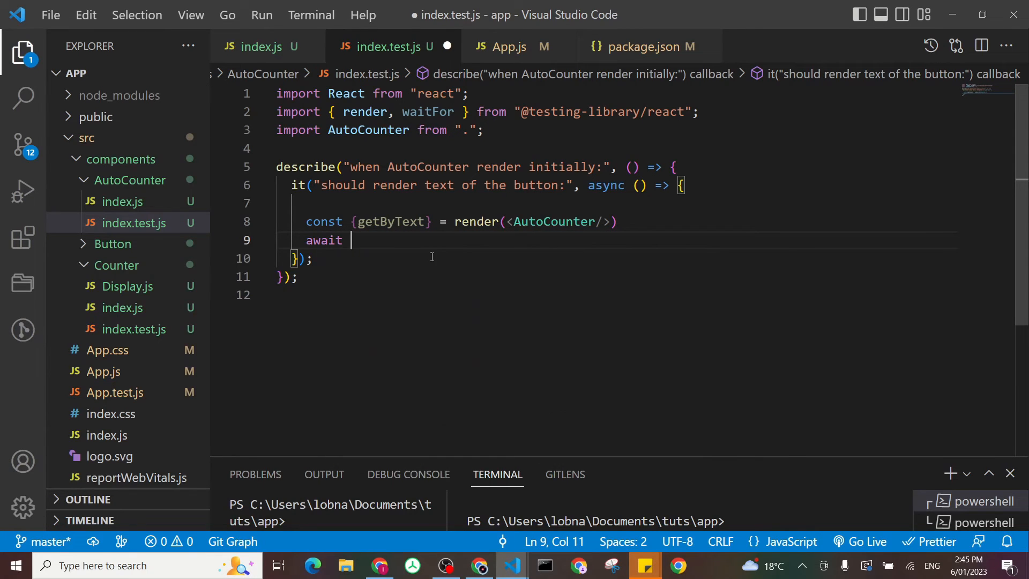
pyautogui.write('waitFor')
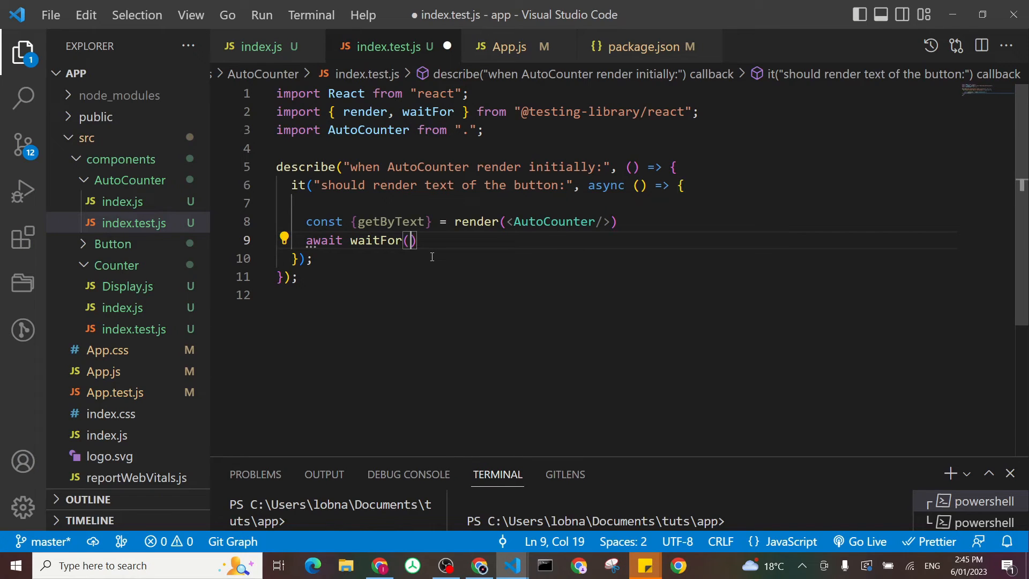
pyautogui.write('()=>{')
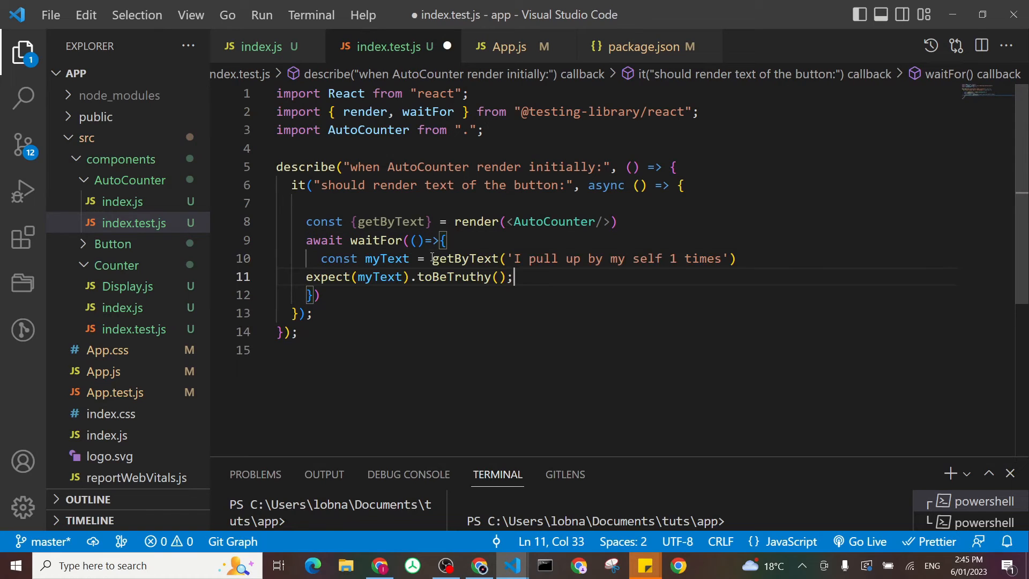
pyautogui.press('ctrl+s')
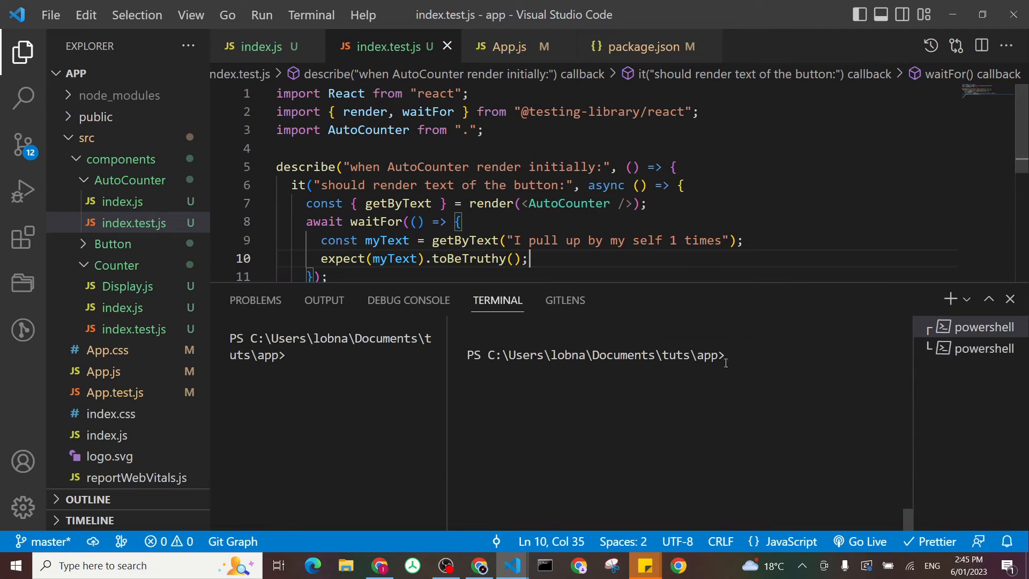
# Run npm run test in the terminal and enlarge the panel to read the AutoCounter error trace.
pyautogui.write('npm')
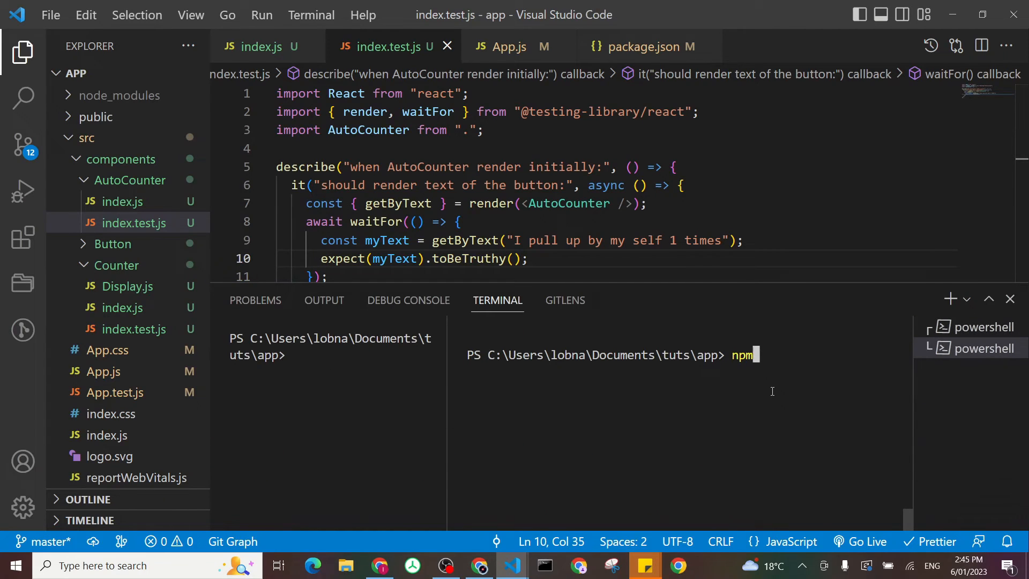
pyautogui.write('run test')
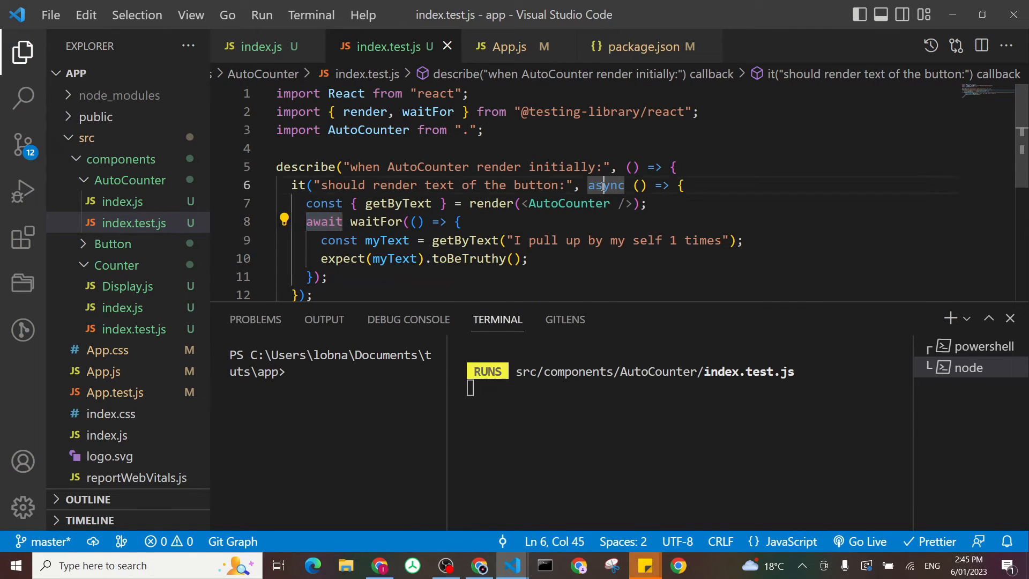
pyautogui.doubleClick(605, 186)
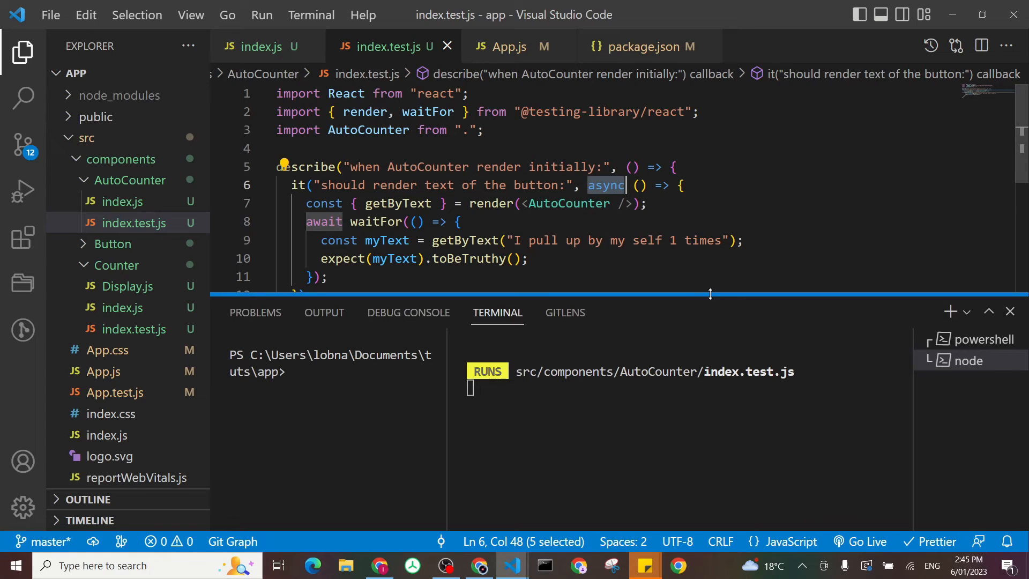
pyautogui.moveTo(627, 185); pyautogui.dragTo(338, 221)
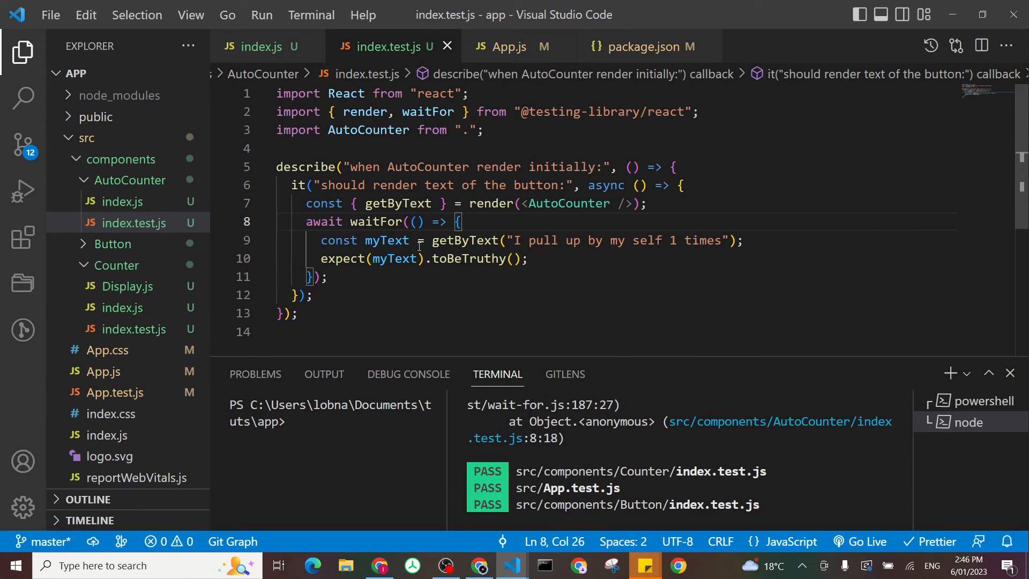
# Replace getByText with findByText in the render destructuring and the text lookup, then save.
pyautogui.doubleClick(399, 203)
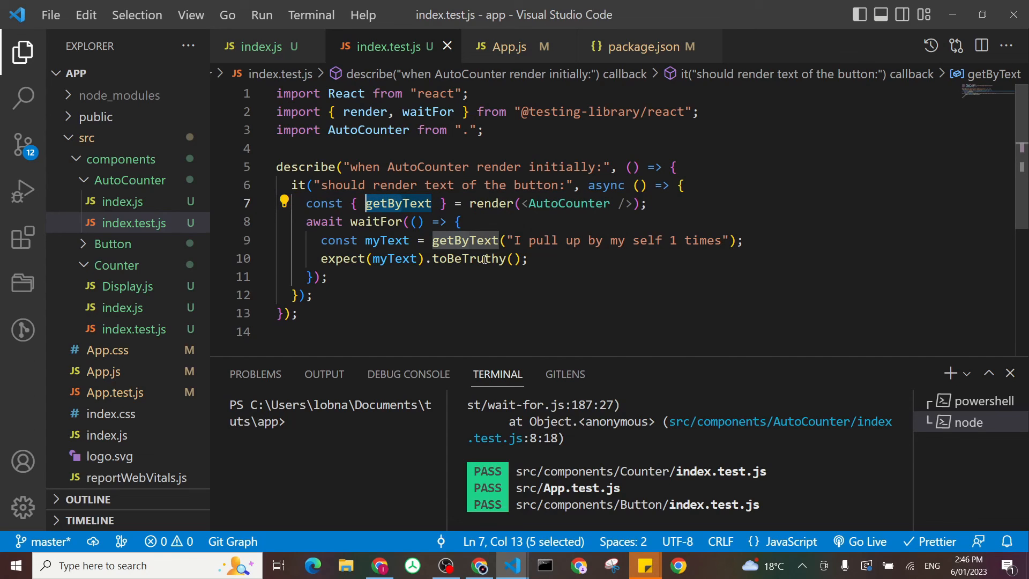
pyautogui.moveTo(305, 221); pyautogui.dragTo(329, 276)
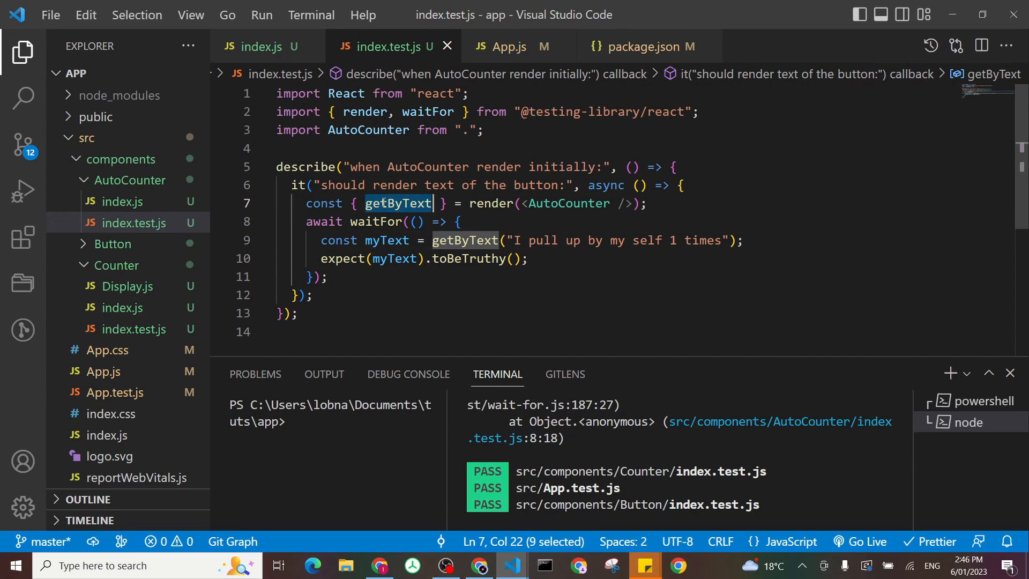
pyautogui.write('find')
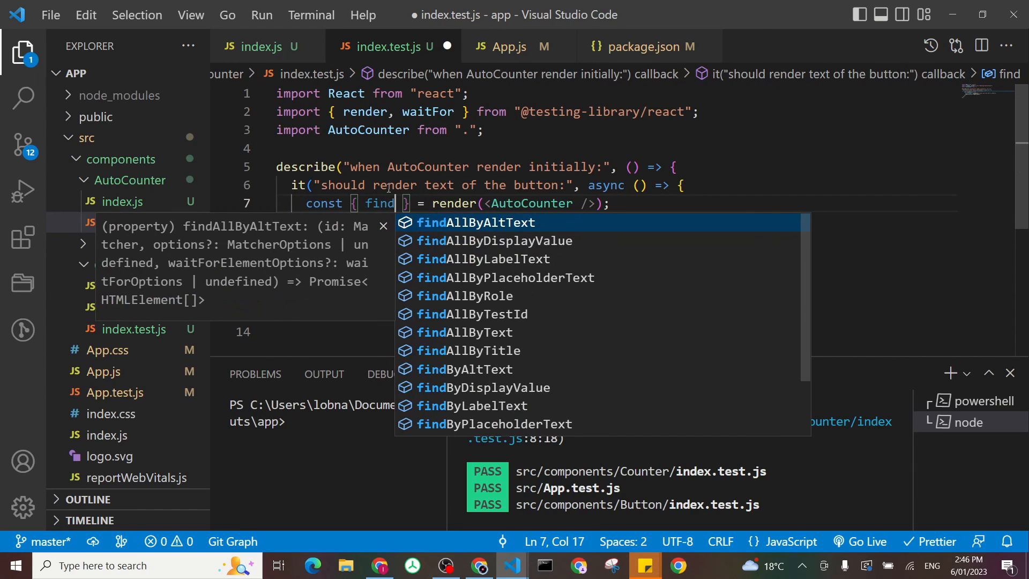
pyautogui.write('By')
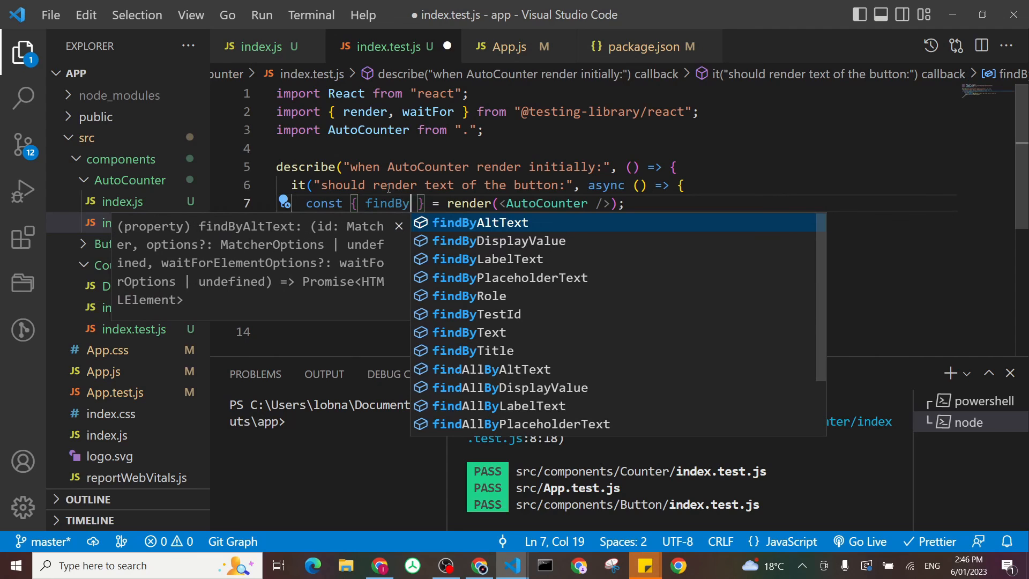
pyautogui.write('Text')
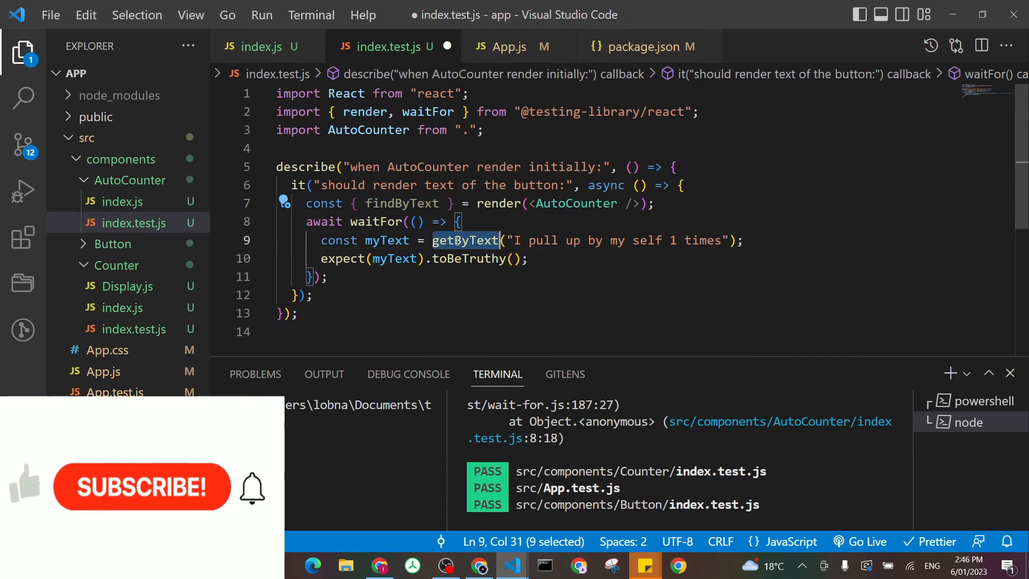
pyautogui.write('findByText')
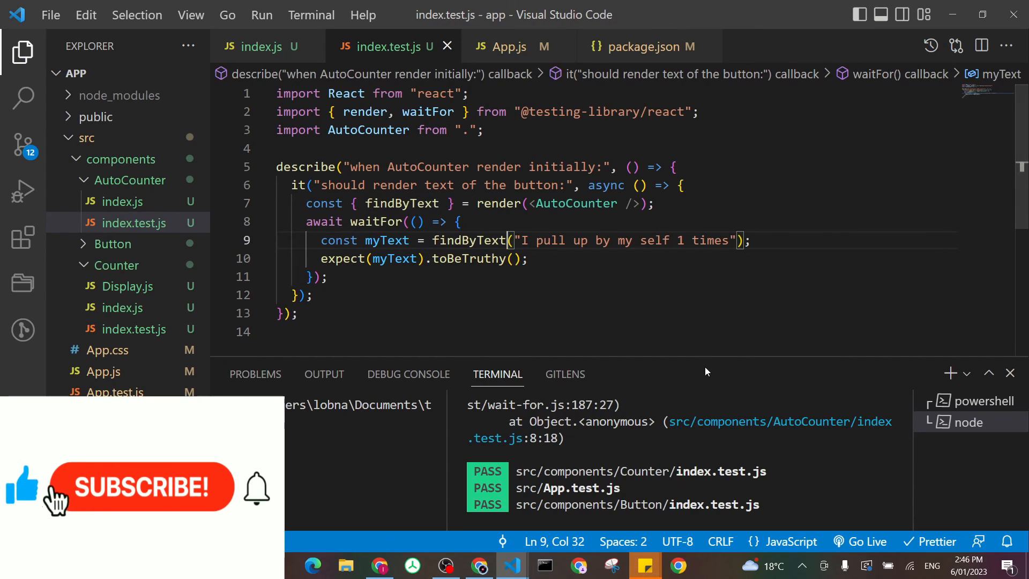